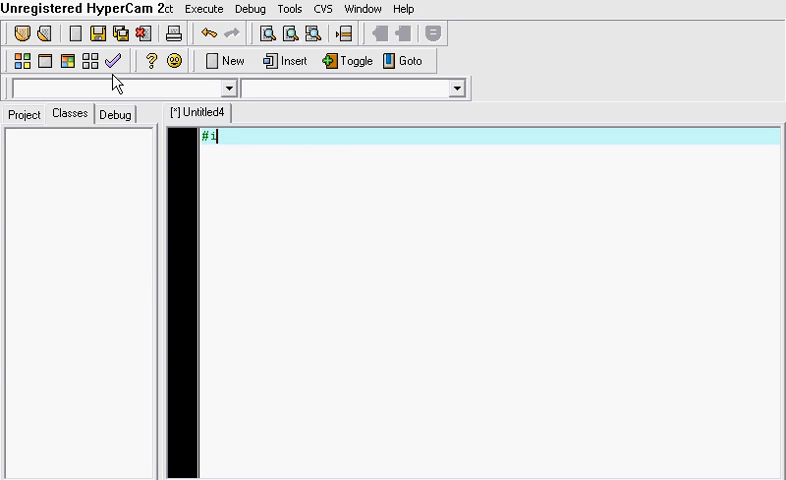
Step: Write #include <iostream>, using namespace std; and the class Warrior declaration
text(include <iost)
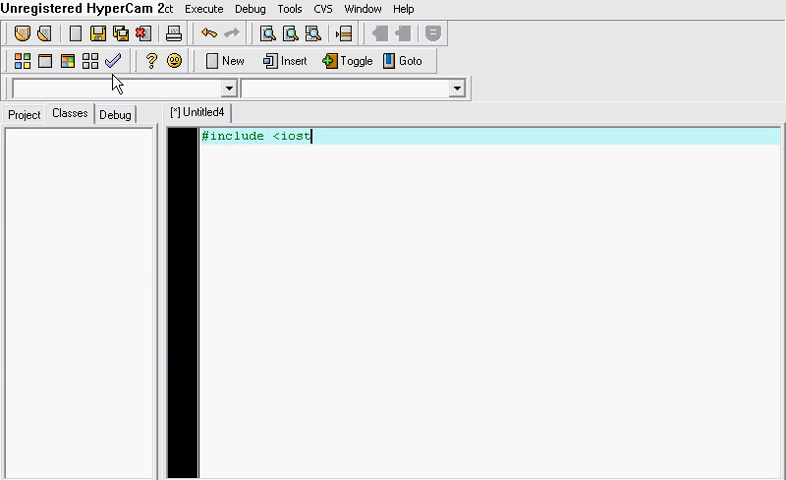
text(ream>)
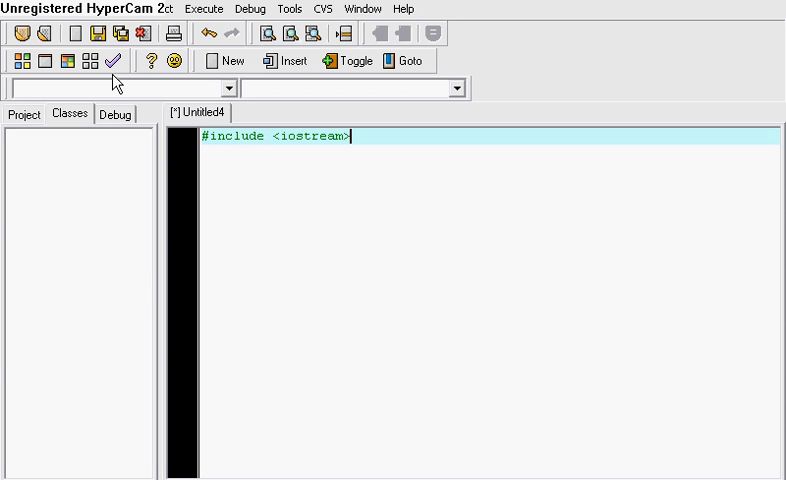
text(using namespace std;)
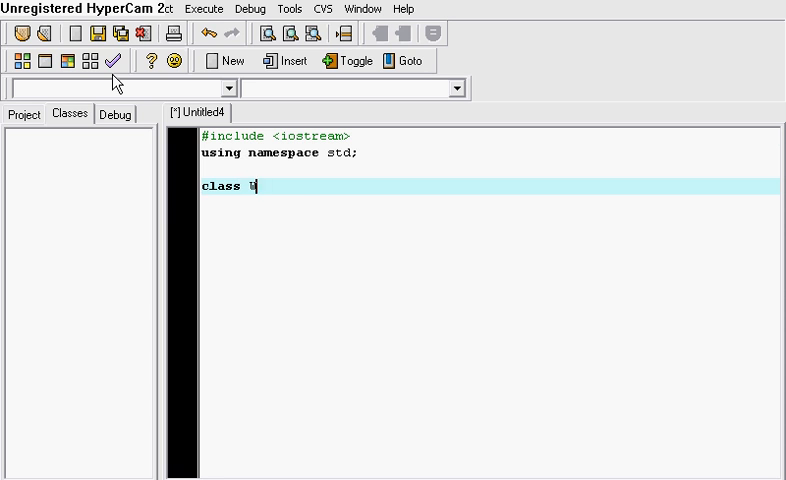
text(arrior)
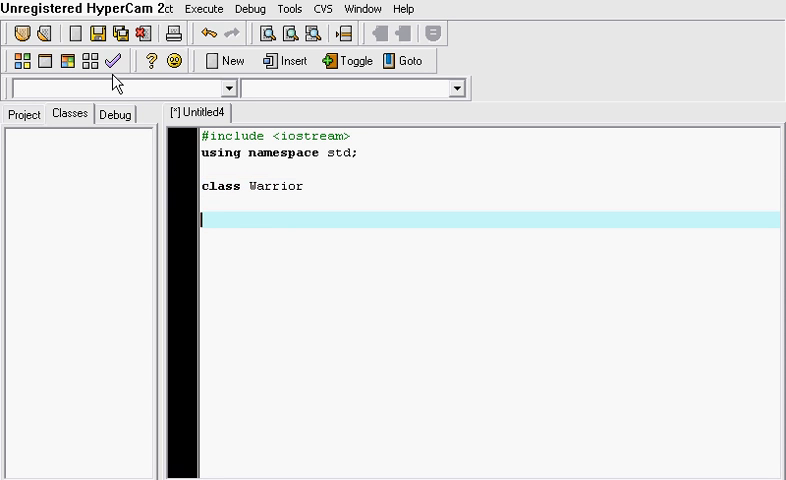
Step: Add an int main() whose body calls system("pause");
text(int main()
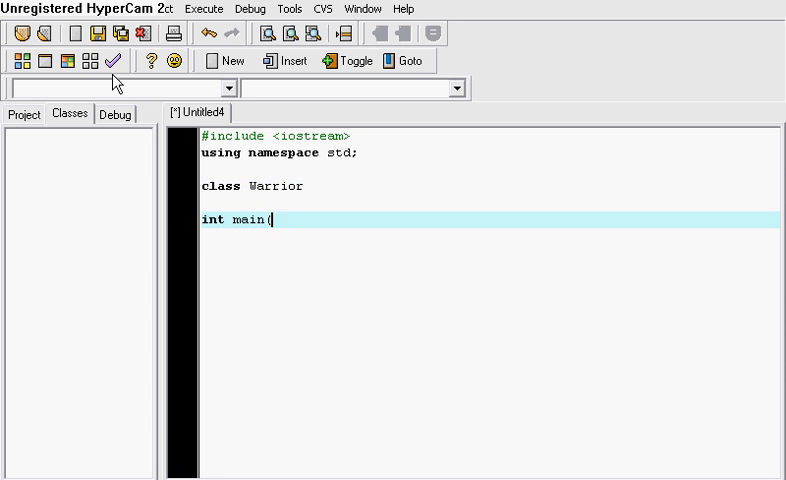
text())
text({)
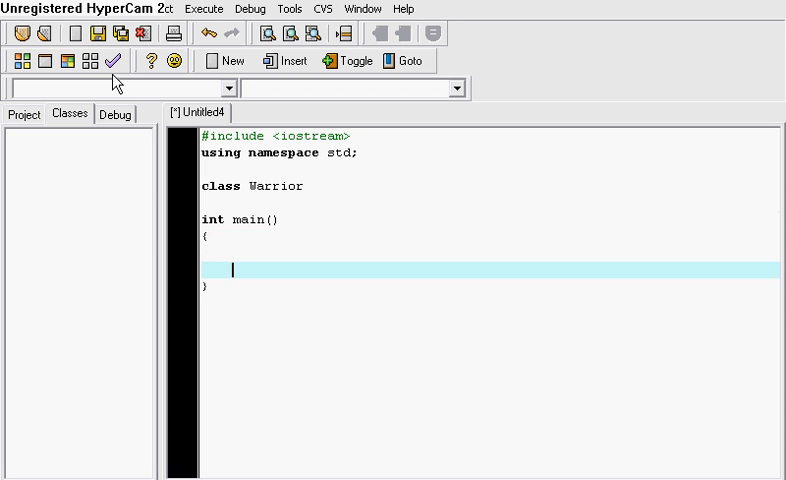
text(system)
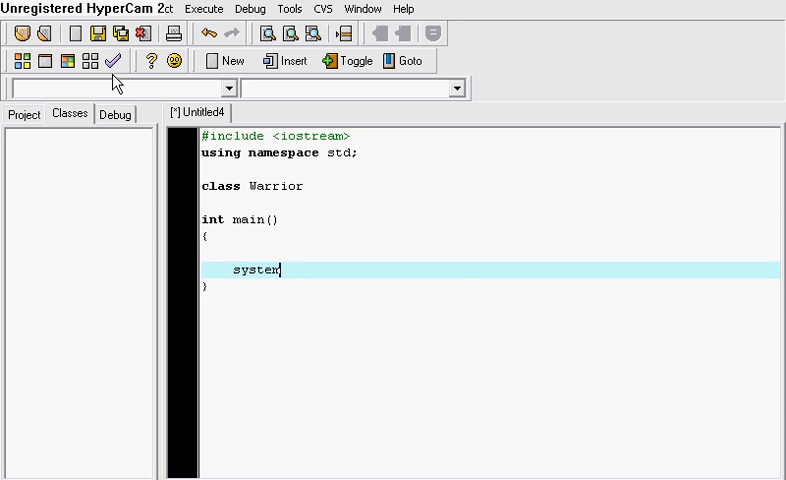
text(("pause"))
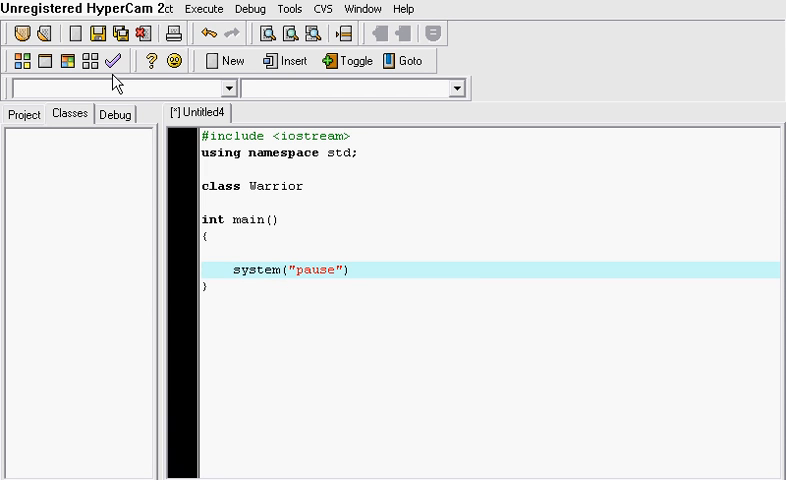
text(;)
text(return 0;)
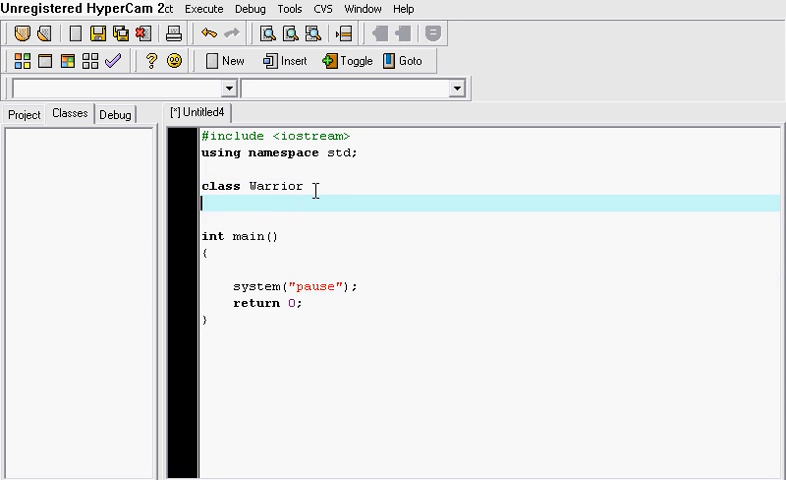
Step: Give the Warrior class public int Health and int Power members
text({)
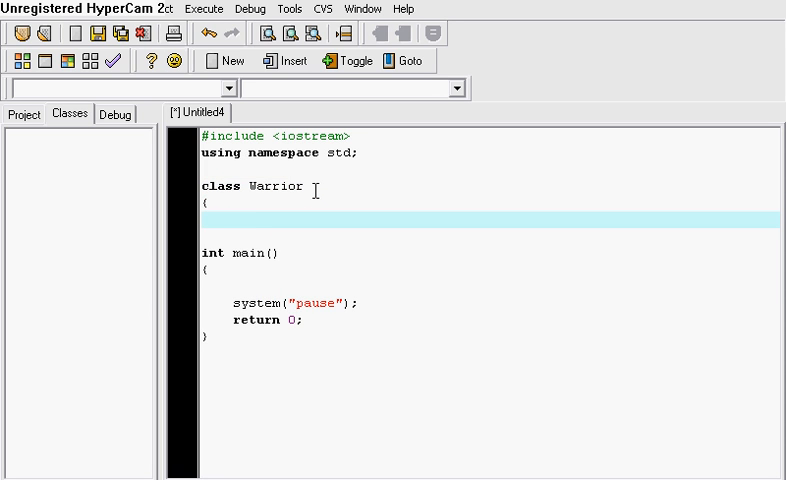
text(public:)
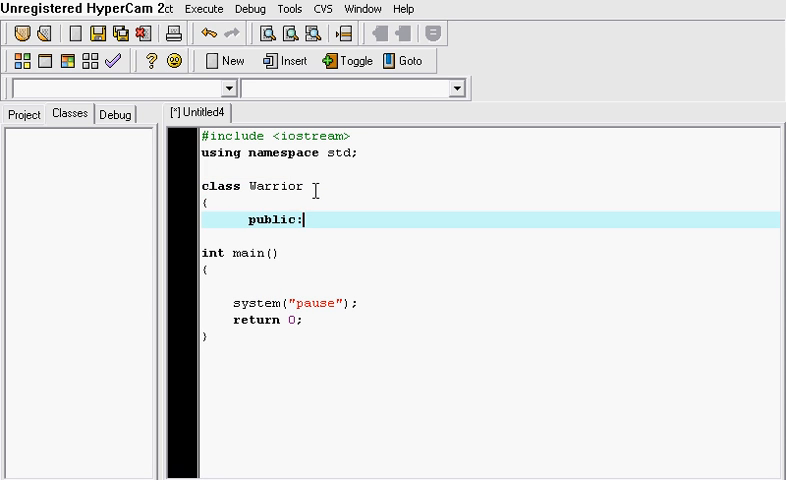
text(int)
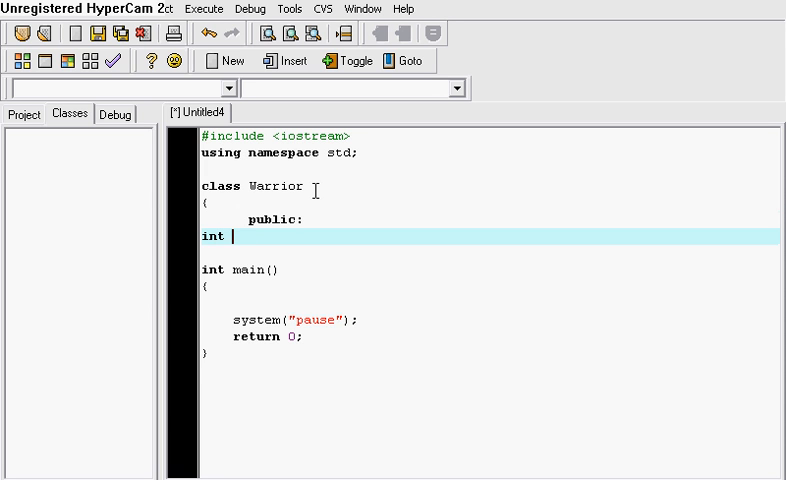
text(Health;)
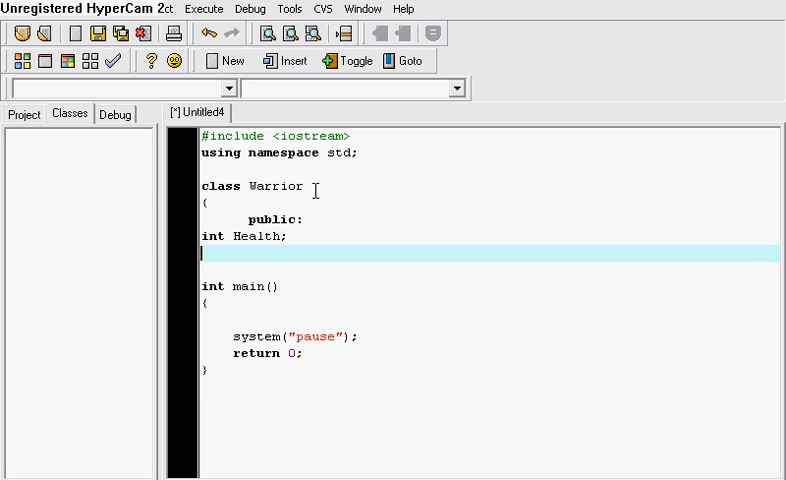
text(int Power;)
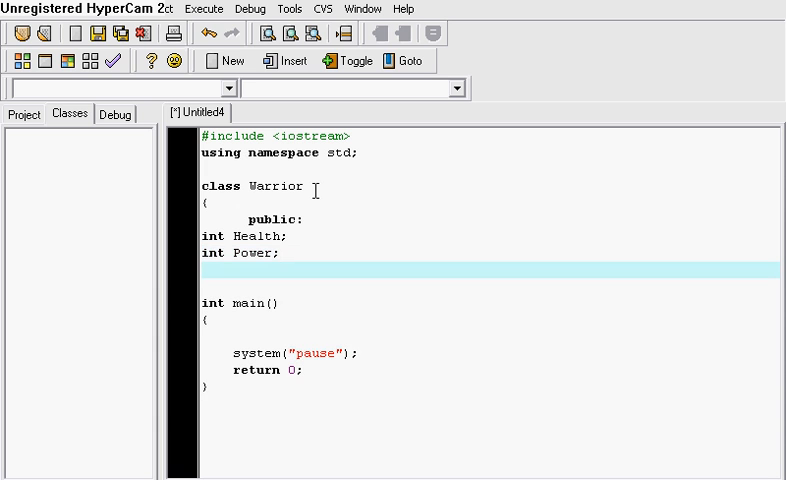
Step: Begin the constructor Warrior(int GetHealth, int GetPower
text(Warrio)
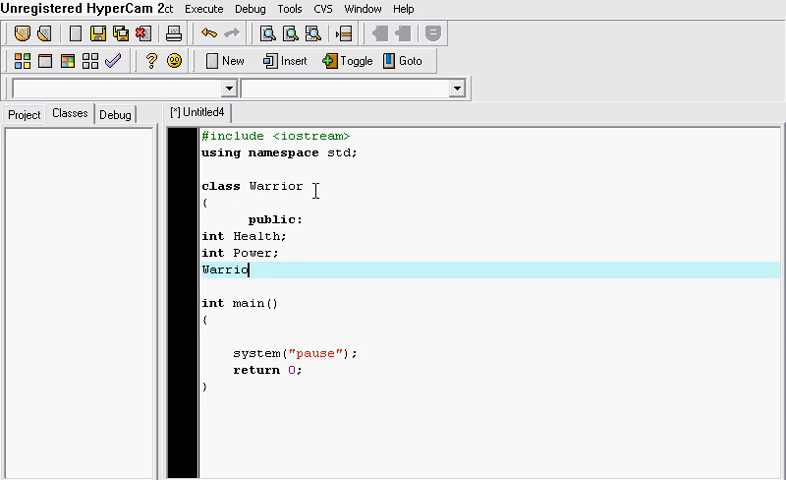
text(r()
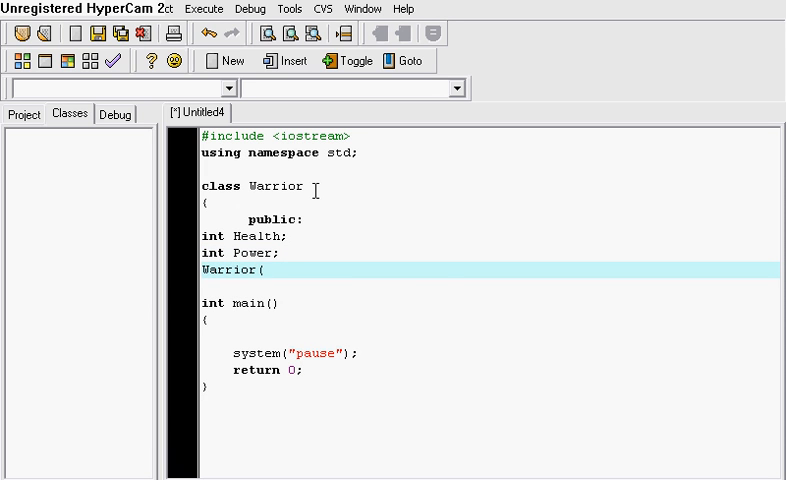
text(int G)
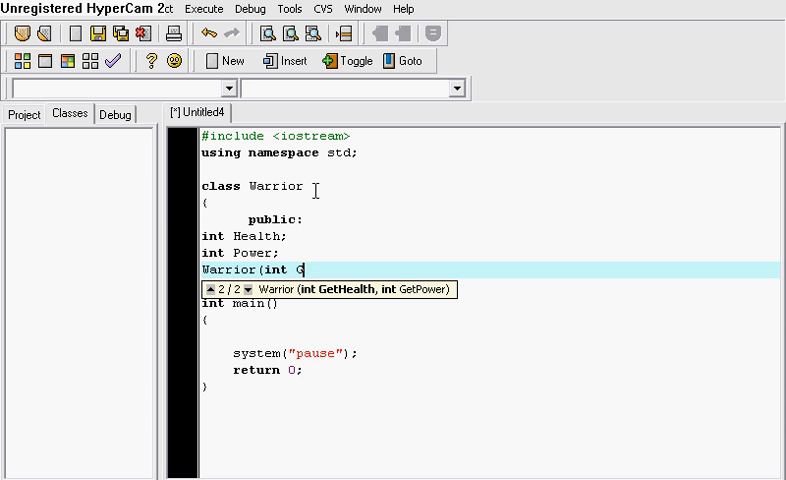
text(etHealth)
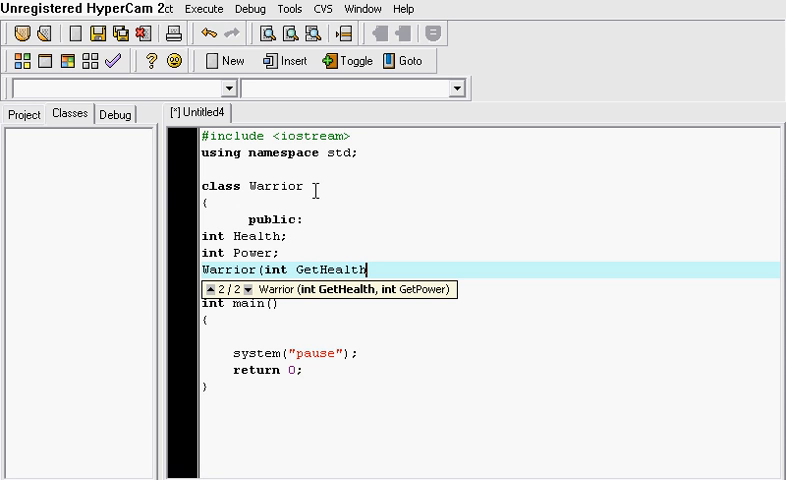
text(, int G)
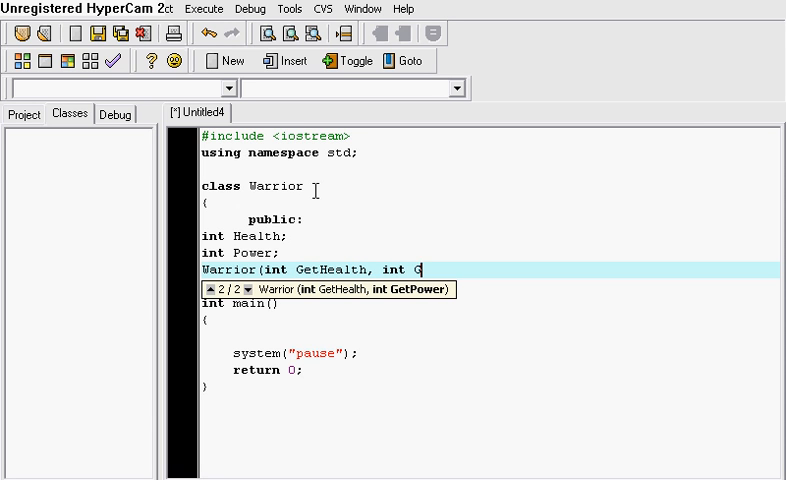
text(etPower)
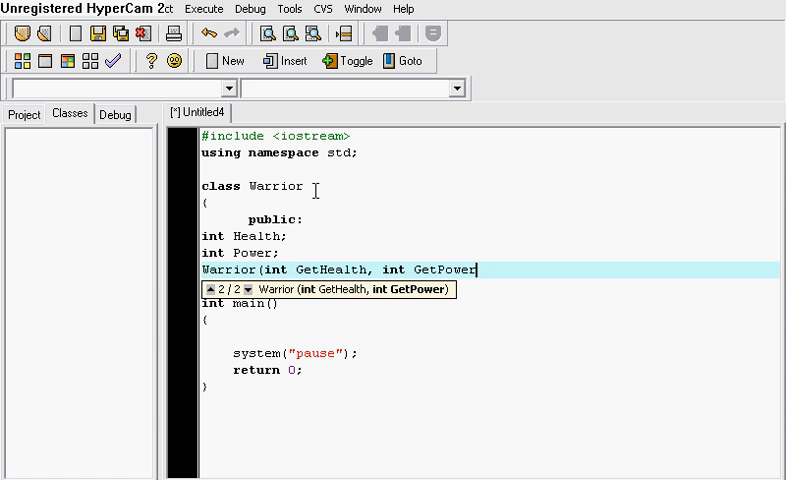
Step: Close the constructor signature and assign Health = GetHealth; and Power = GetPower;
text())
text({)
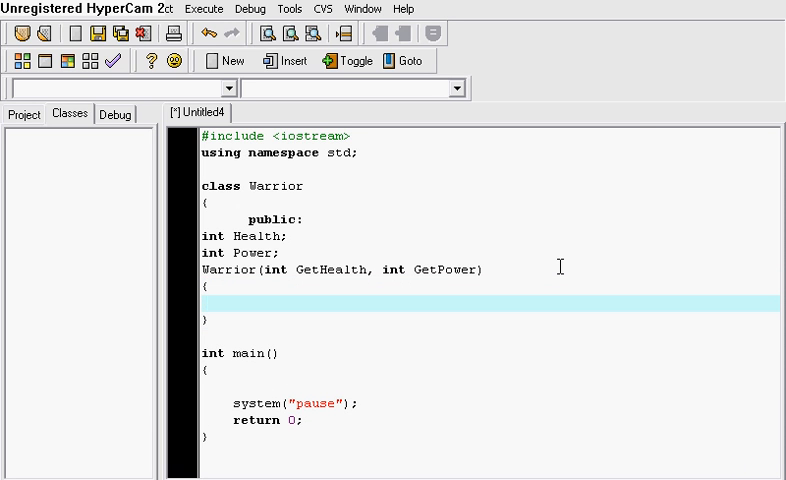
text(Health)
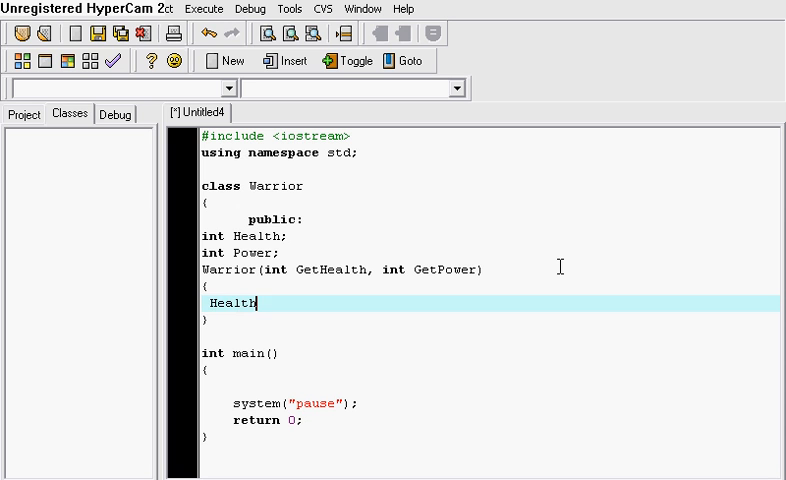
text(=)
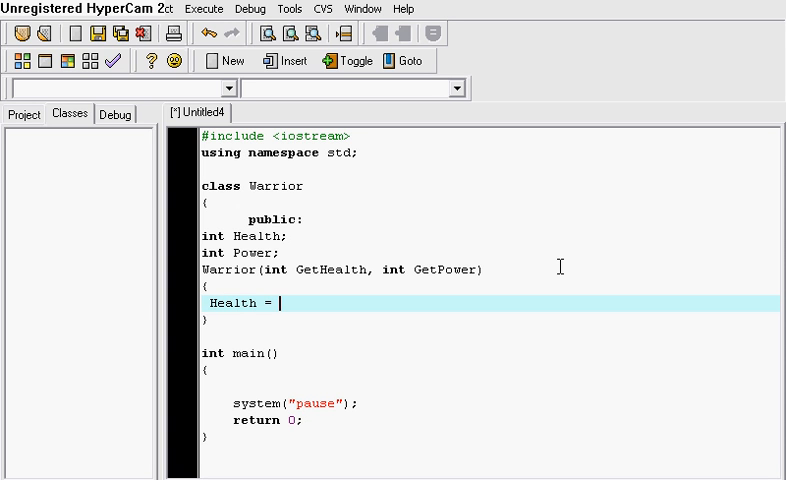
text(GetHealt)
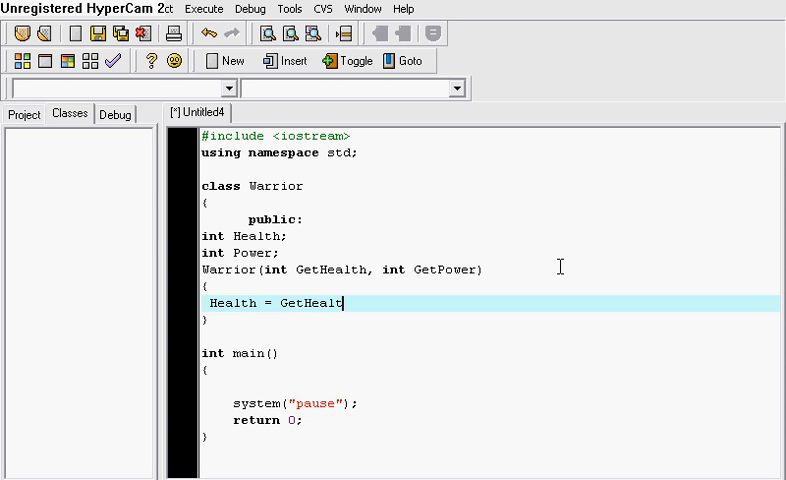
text(h;)
text(Power = P)
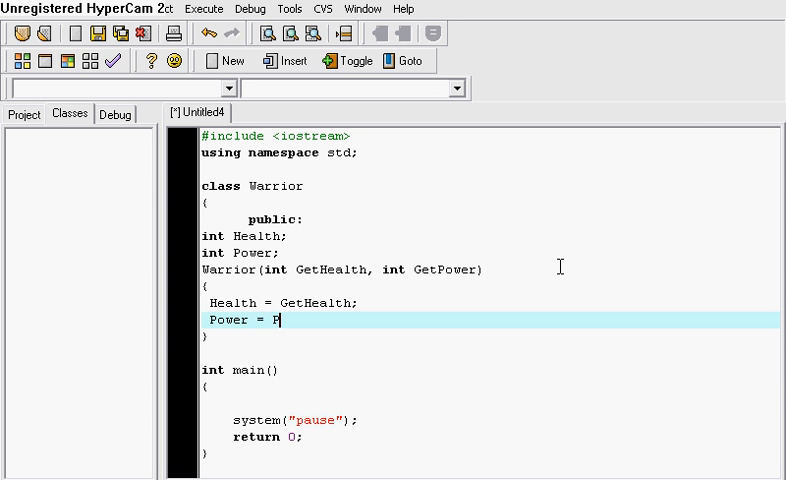
text(etPower;)
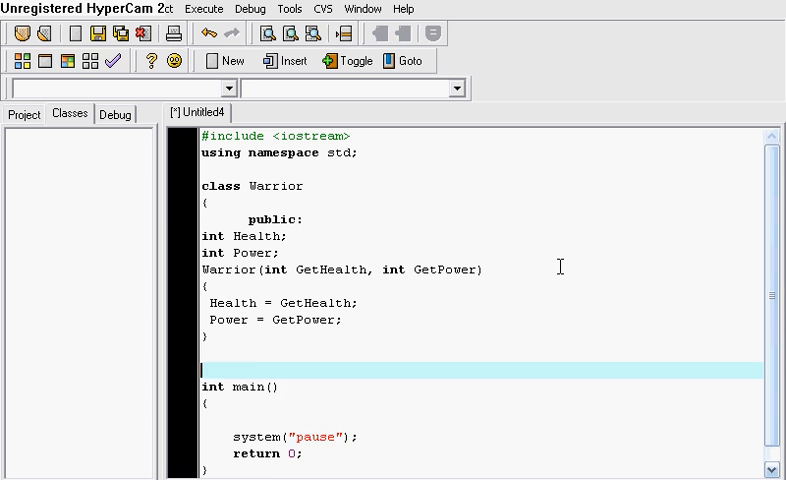
Step: Add void attack() that prints " I am attacking " with cout and endl
text(void)
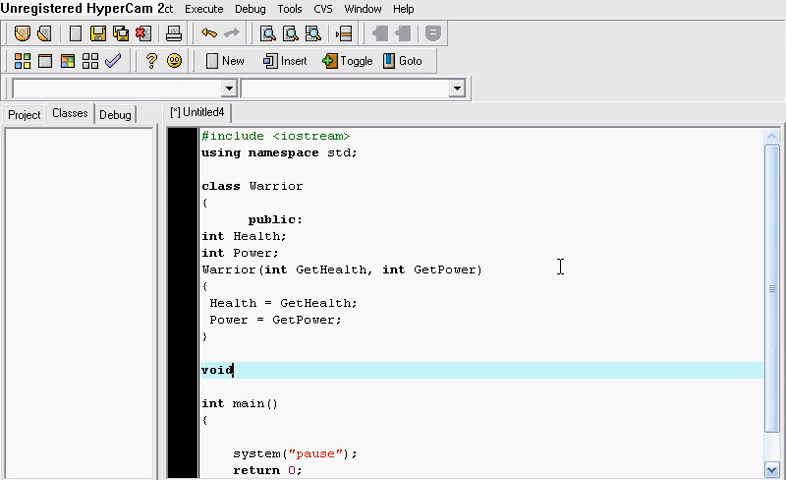
text(attack()
text({)
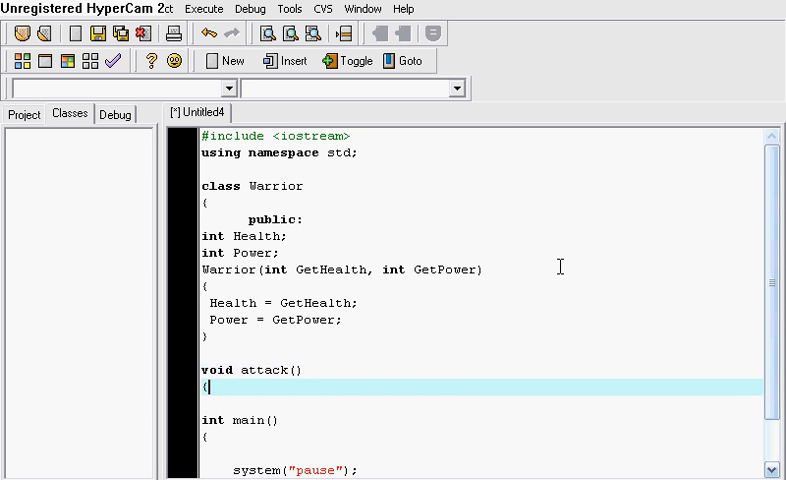
text(cout ")
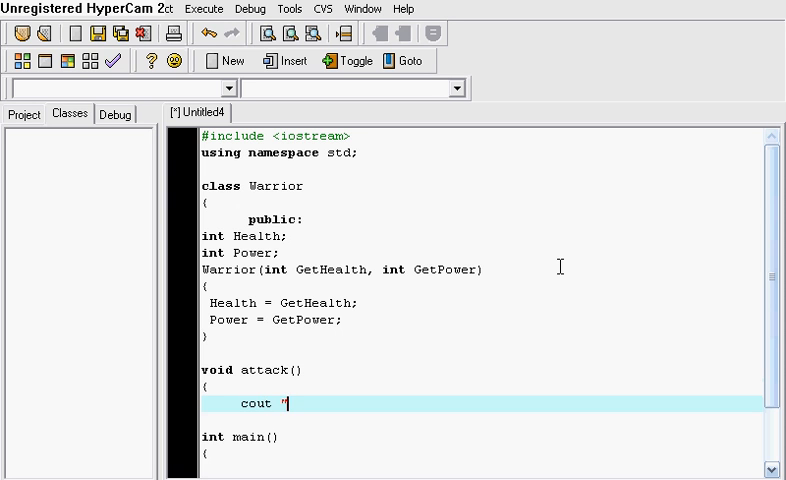
text(<< " I am)
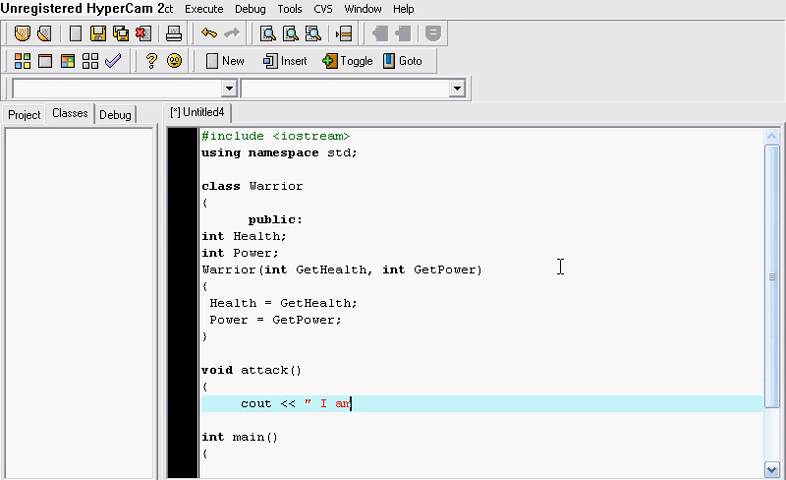
text(attacking " << endl)
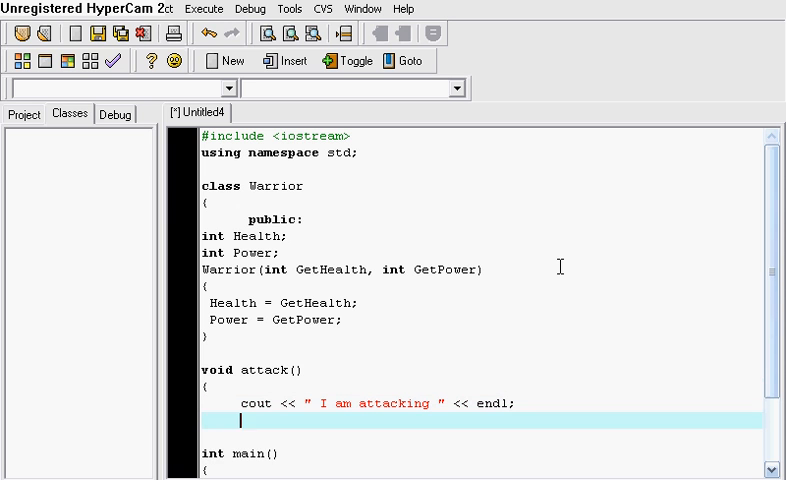
text(;)
text(void )
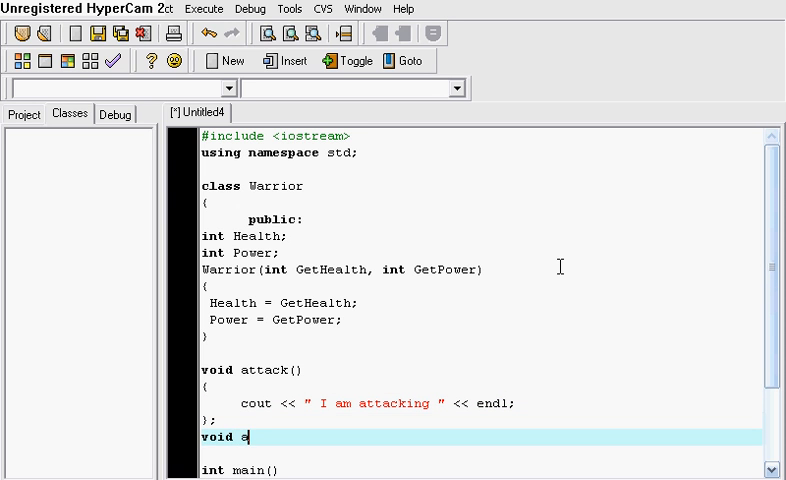
Step: Add void eat() printing "I am eating " and void sleep() printing "I am sleeping "
text(at())
text(c)
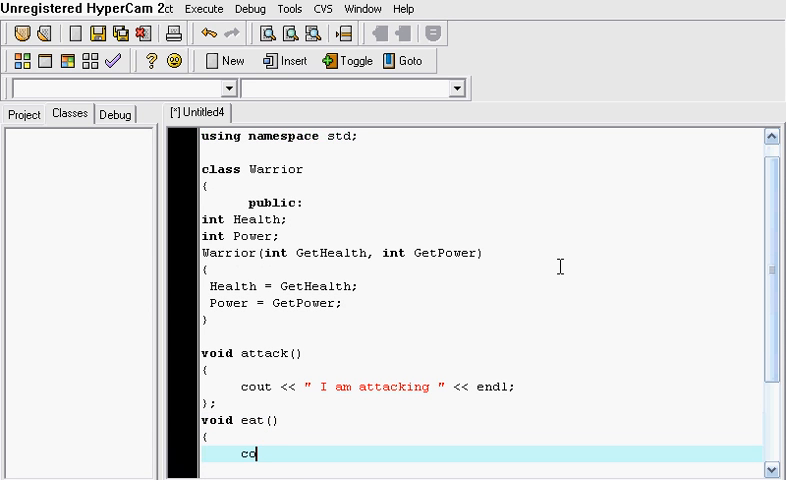
text(out << ")
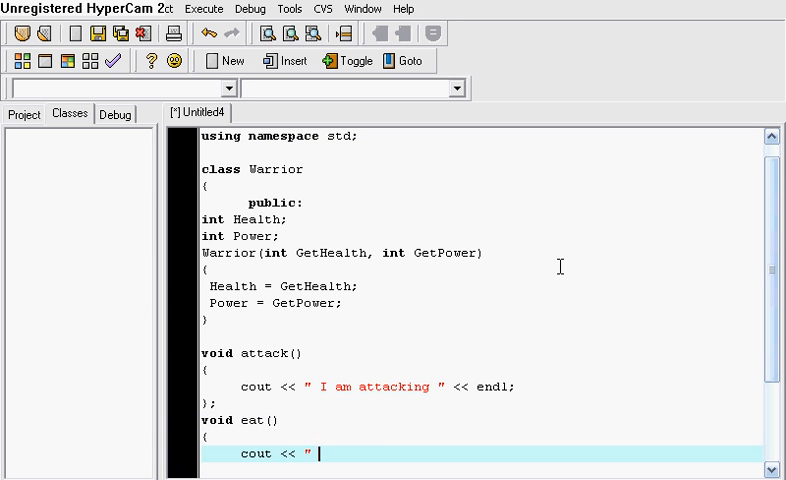
text(I am eating " << endl;)
text(void)
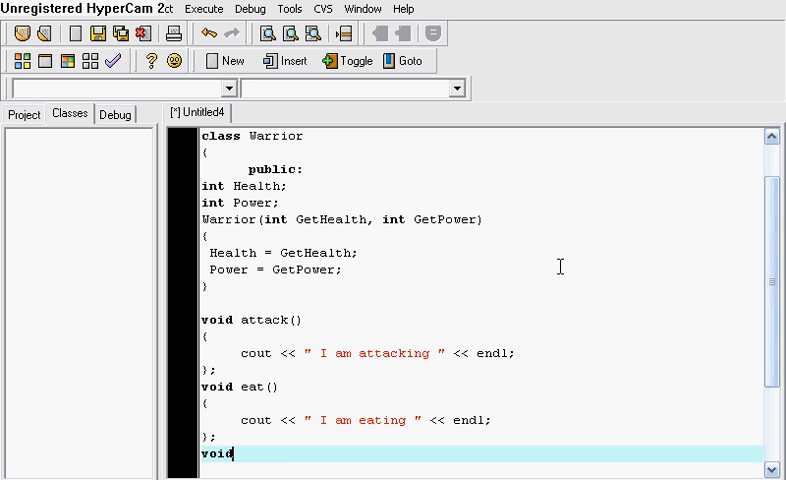
text(sleep()
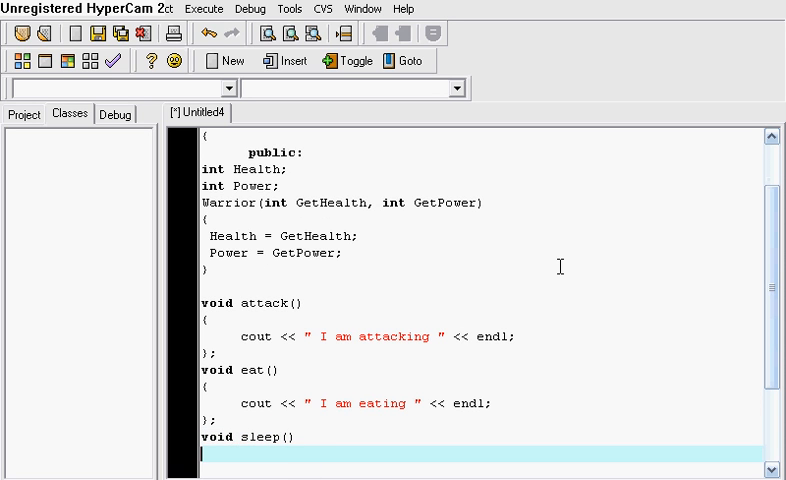
text({)
text(cout << " I am s)
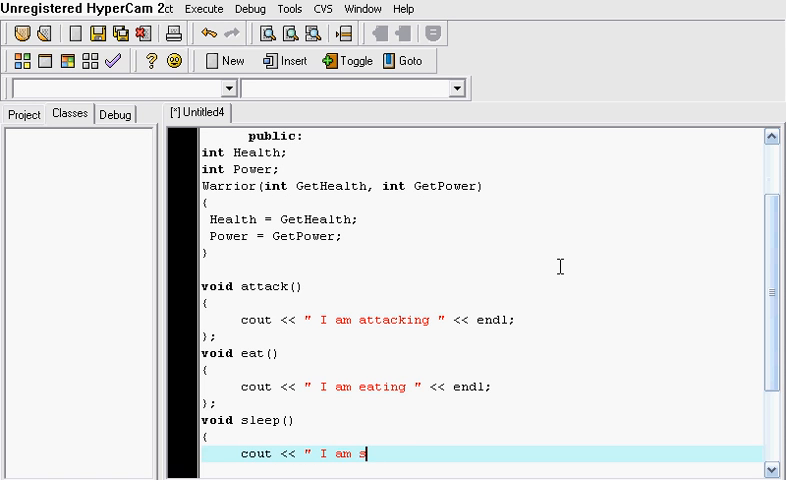
text(leeping " <<)
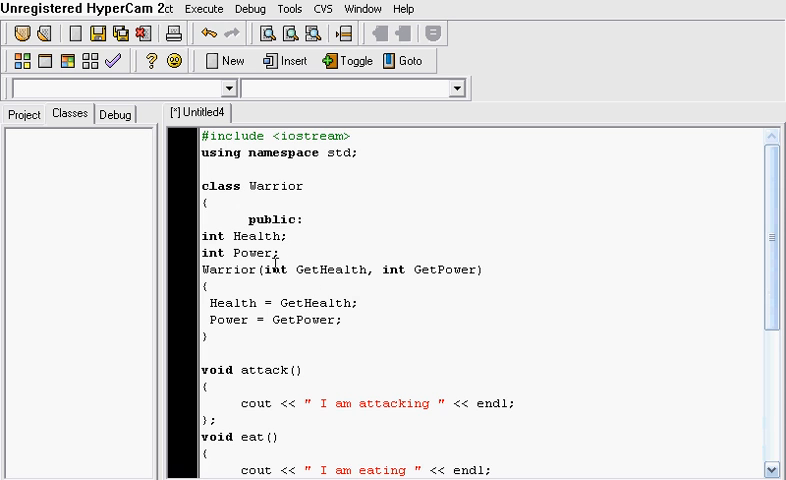
Step: Declare Warrior Moose(50, 70); on the first line inside main
scroll(down, 3)
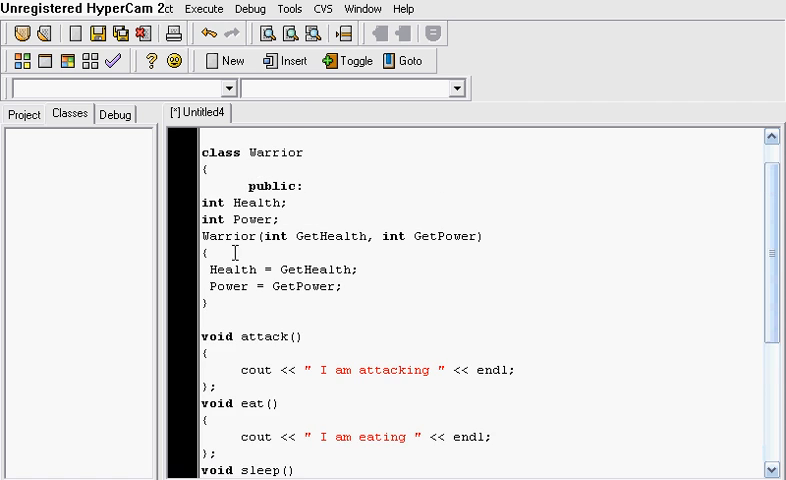
scroll(down, 3)
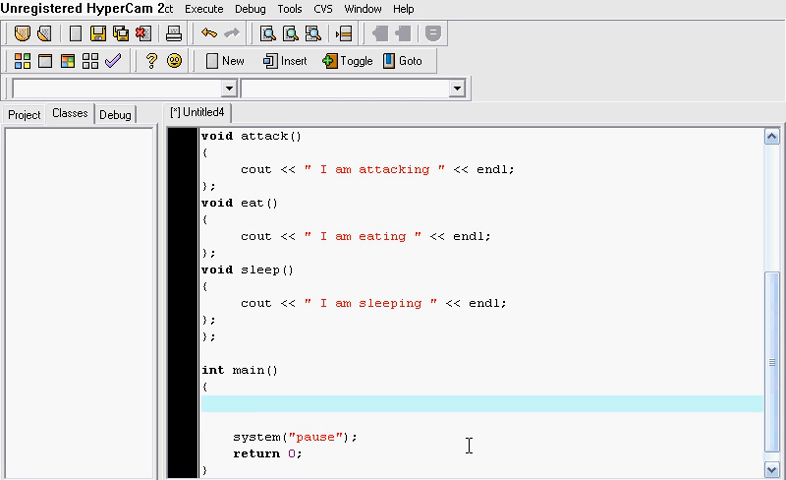
text(Warrior)
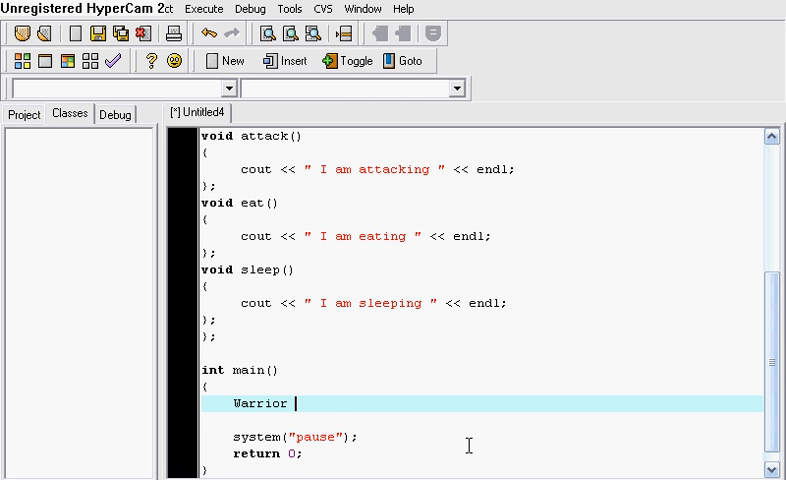
text(Moose)
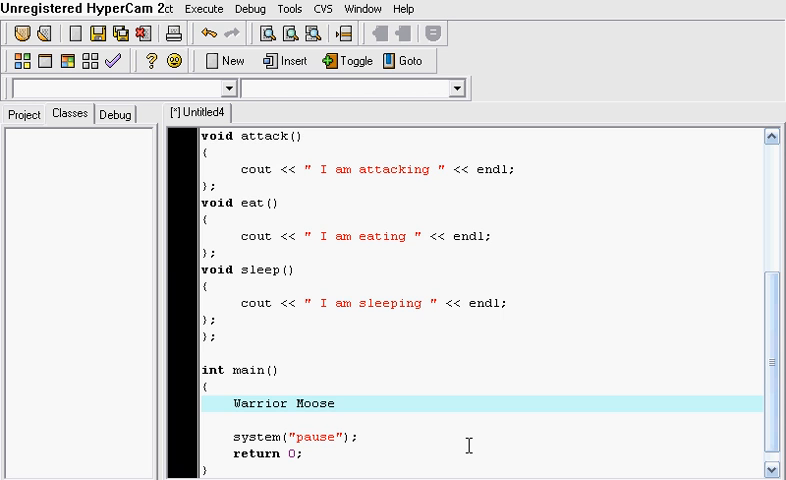
text(()
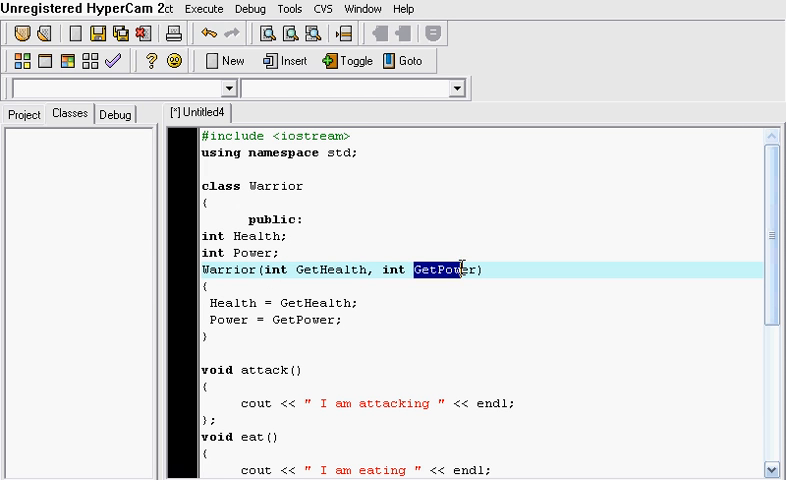
scroll(down, 3)
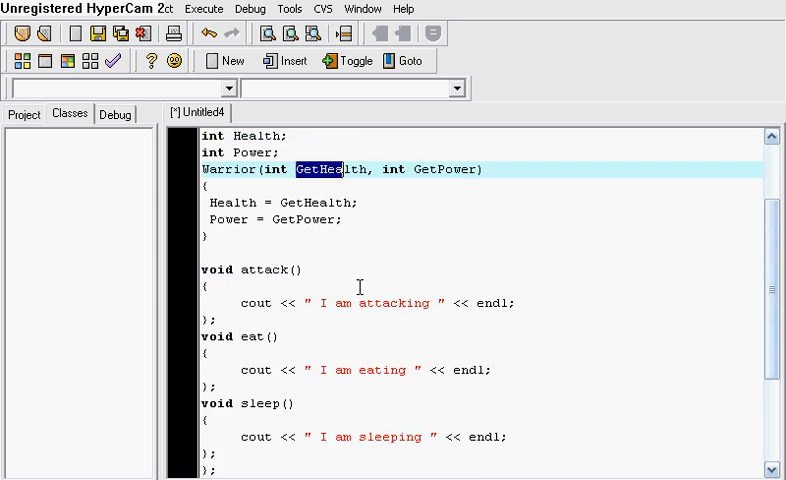
scroll(down, 3)
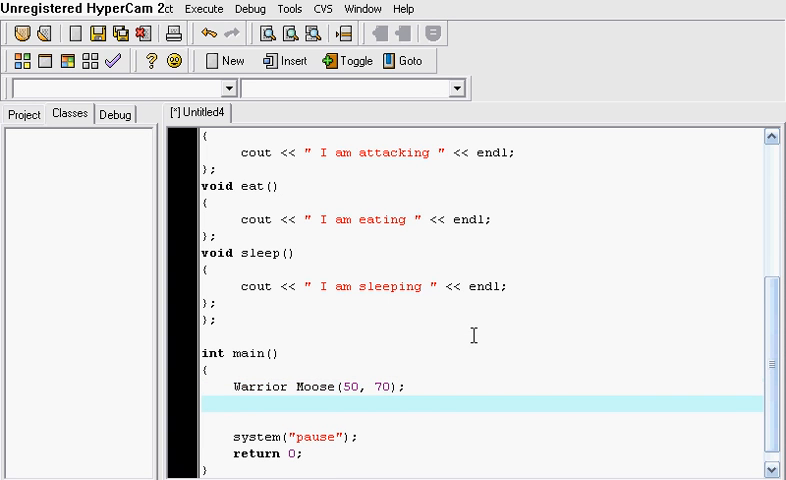
Step: Write cout << " My Health is " << Moose.Health << " and My Power is " << Moose.Power
text(cout <<)
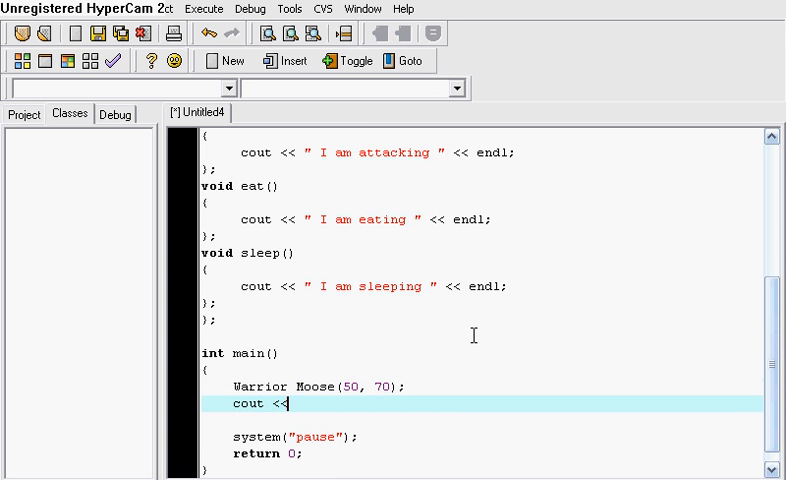
text(" N)
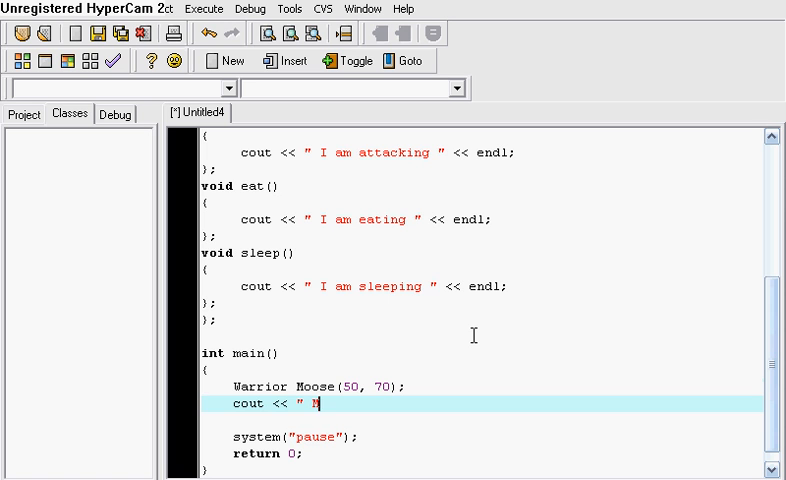
text(y Health is)
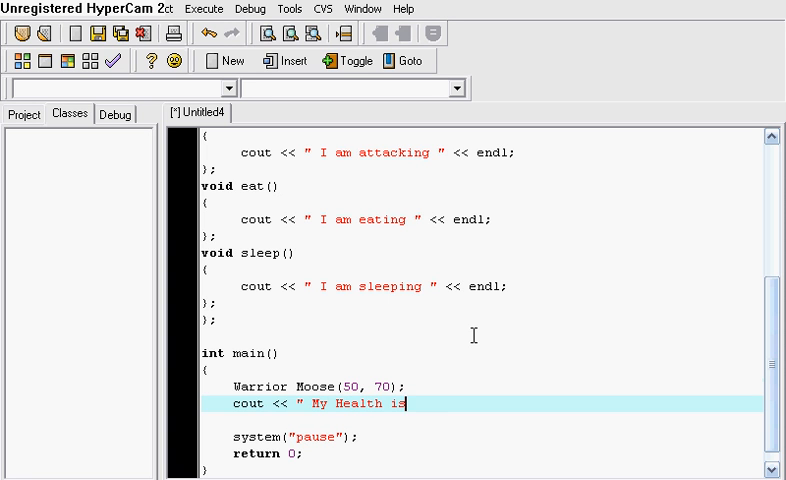
text(" <<)
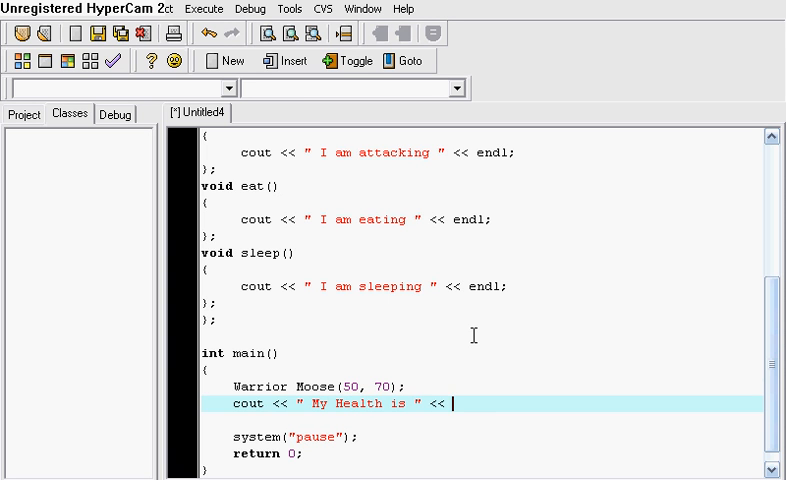
text(Moose.)
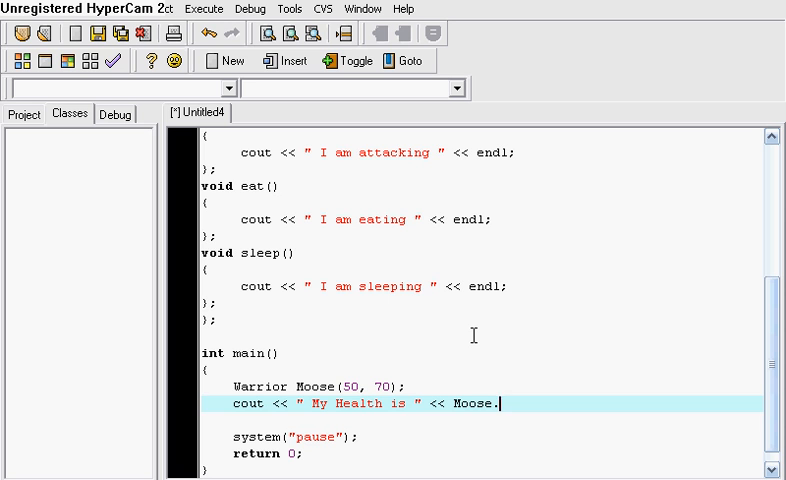
text(Health)
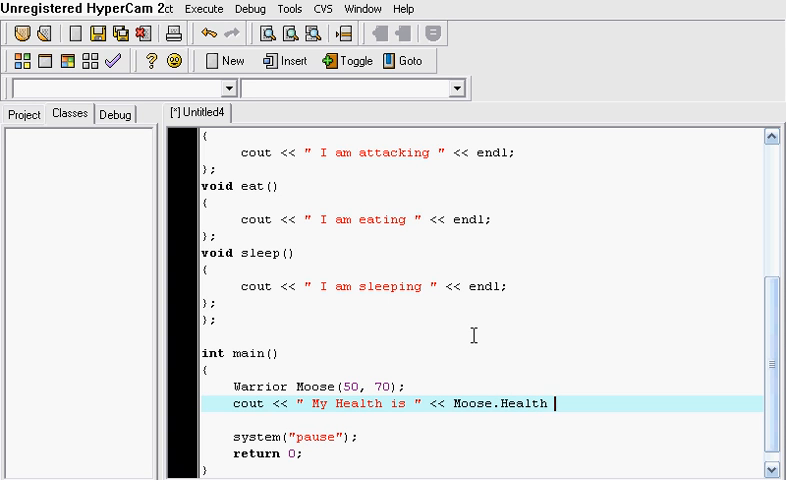
text(<<)
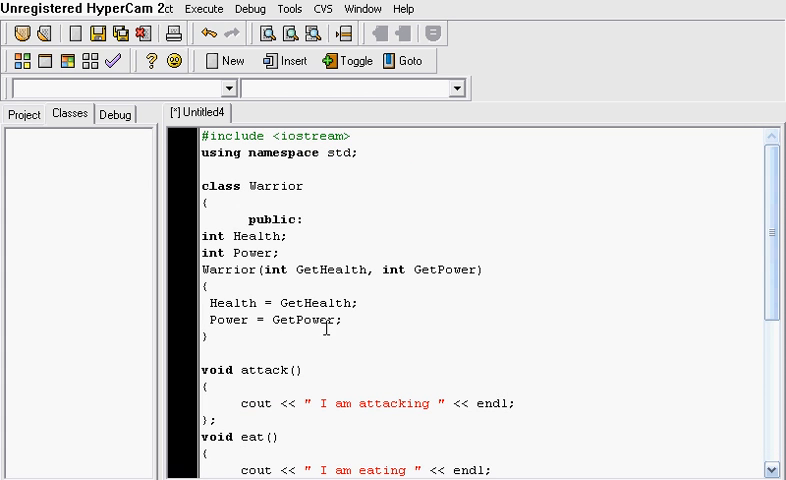
scroll(down, 3)
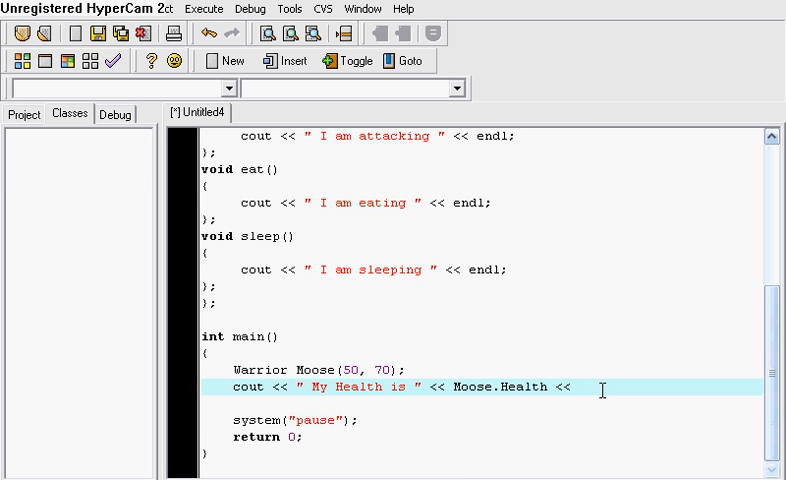
text(" and M)
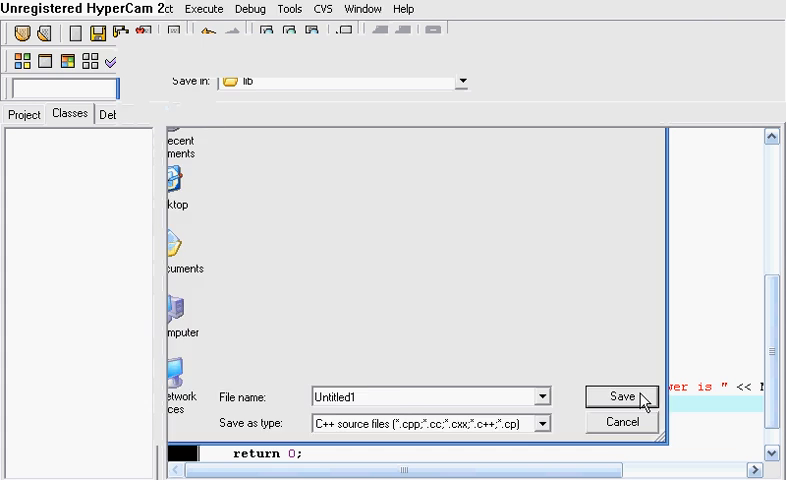
Step: Save as Untitled1.cpp, run it, confirm "My Health is 50 and My Power is 70", and close the console
click(622, 396)
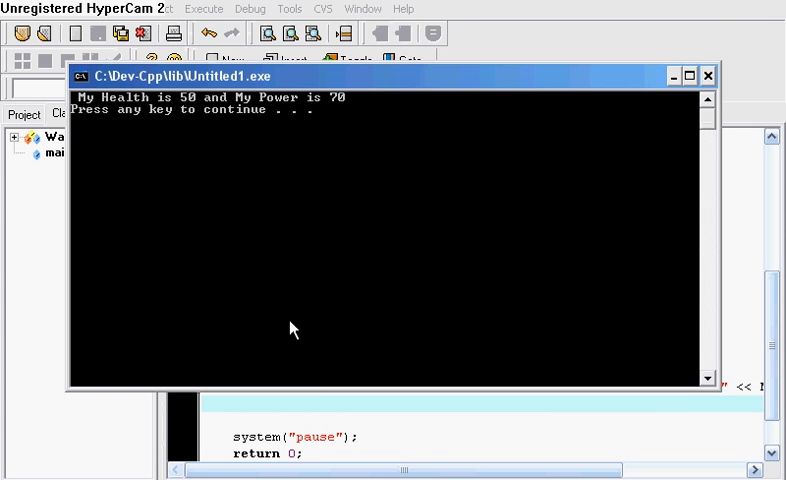
mouse_move(336, 116)
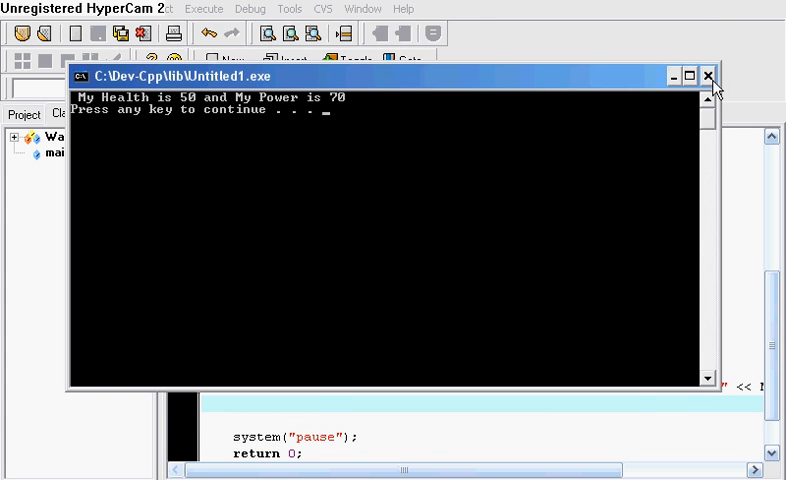
click(712, 76)
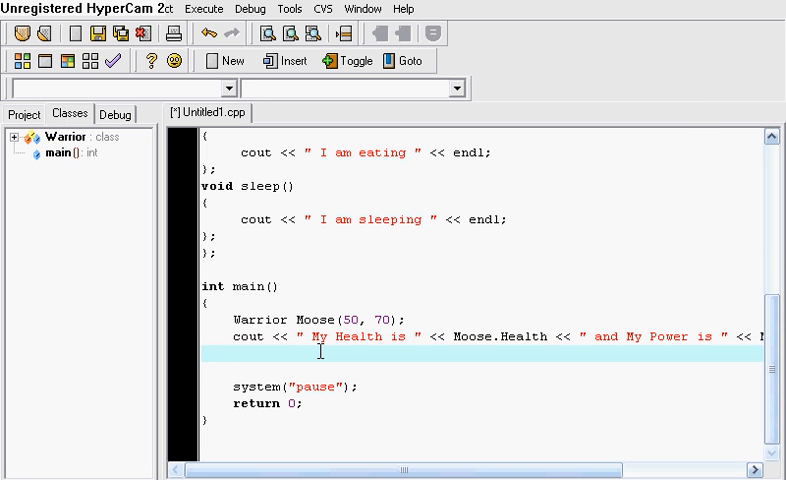
Step: Call Moose.attack(); in main and check the Execute menu's build and run commands
text(Moos)
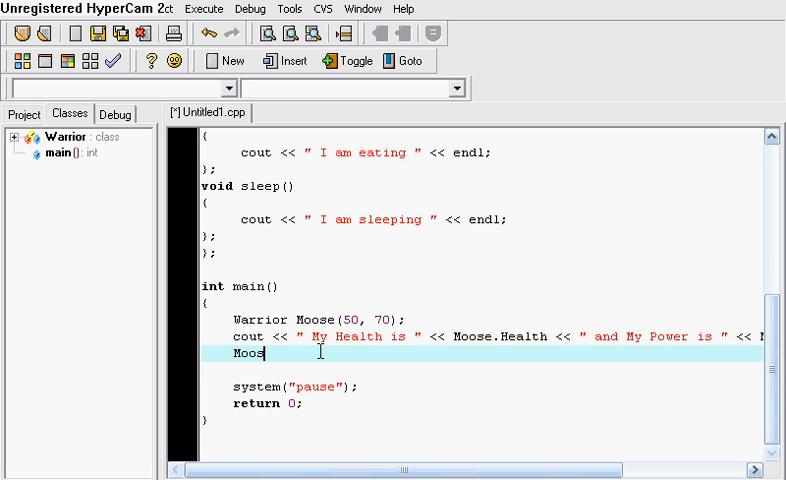
text(.)
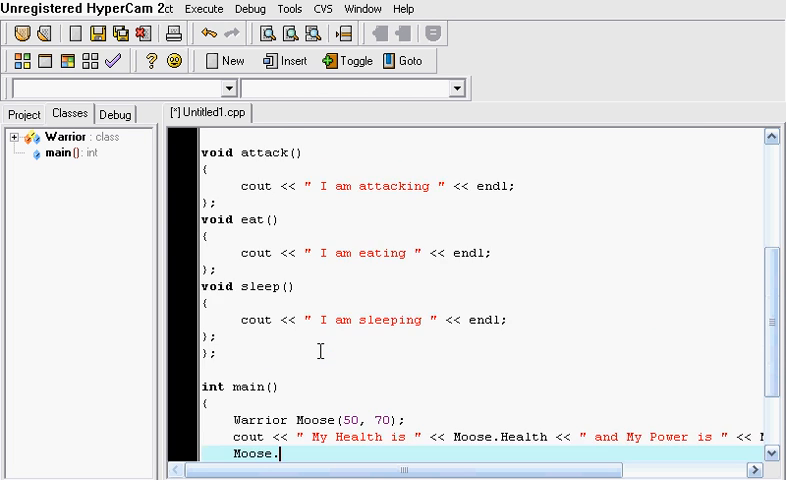
text(attack()
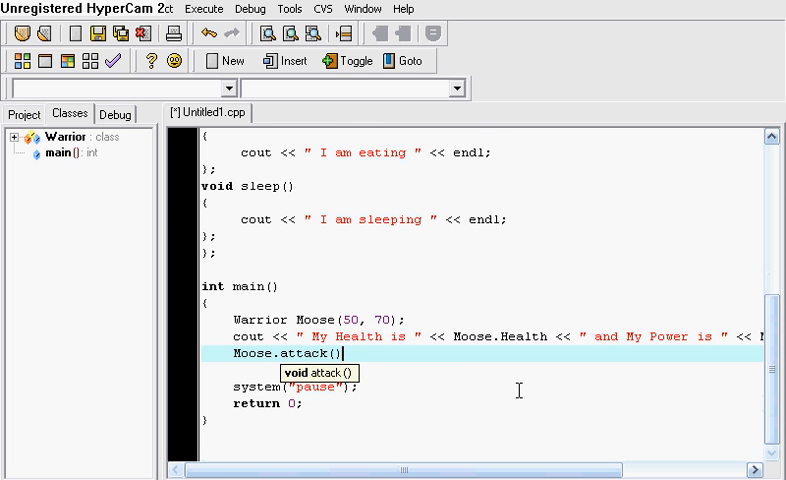
click(204, 8)
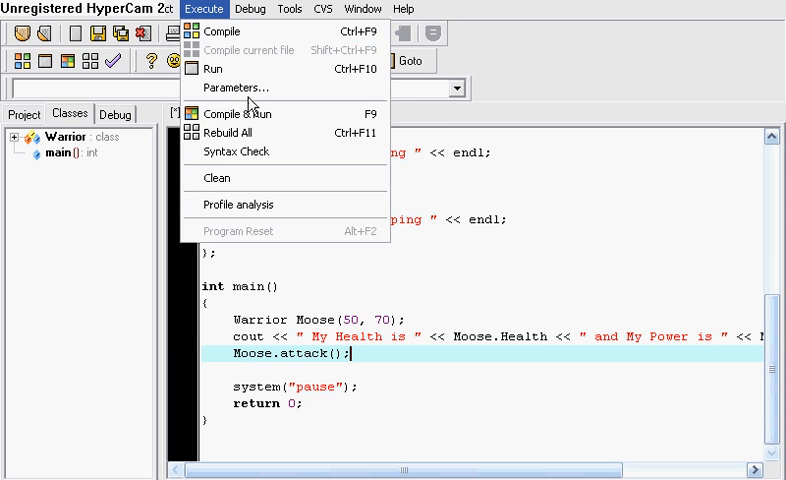
click(238, 112)
text(Moose)
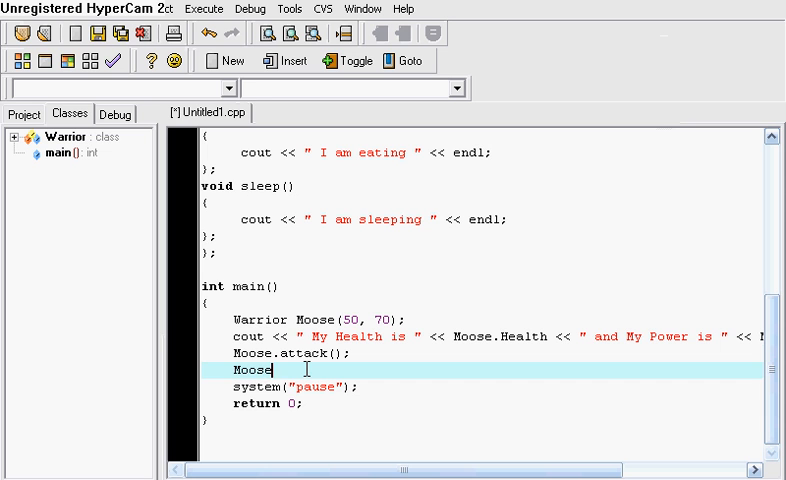
Step: Call Moose.eat(); and Moose.sleep(); before system("pause");
text(.eat)
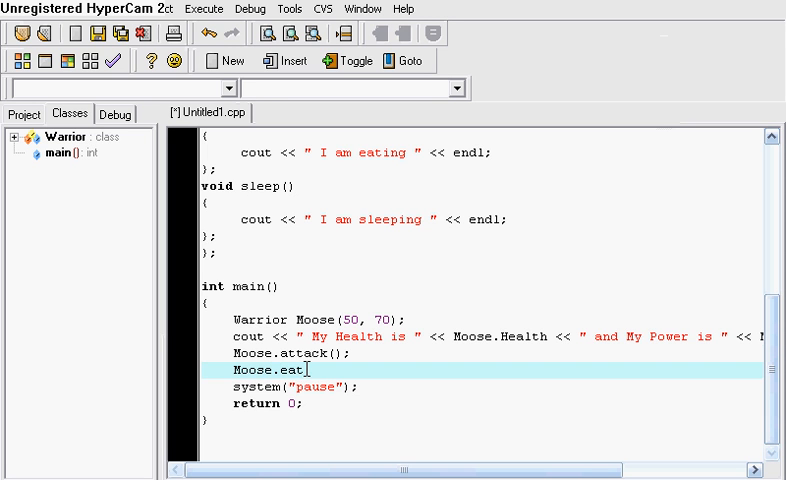
text(();)
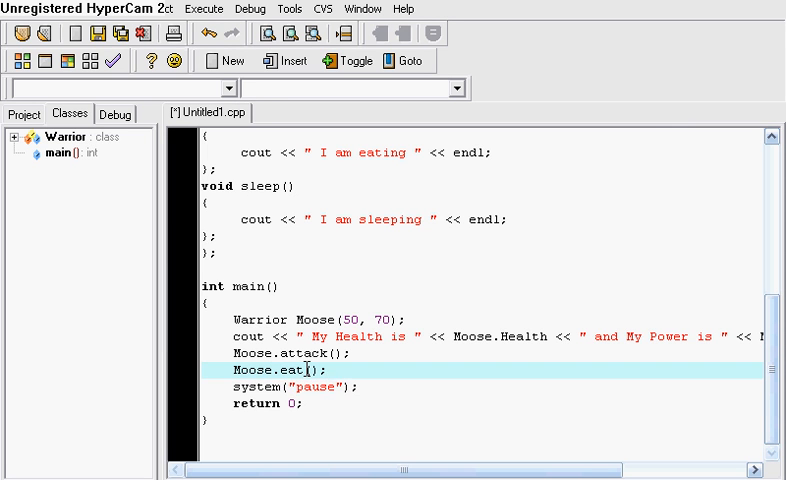
text(Moose)
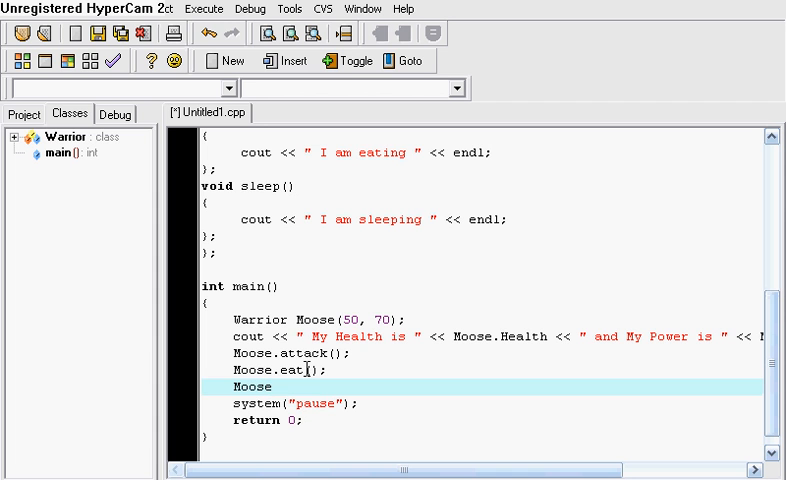
text(.sleep()
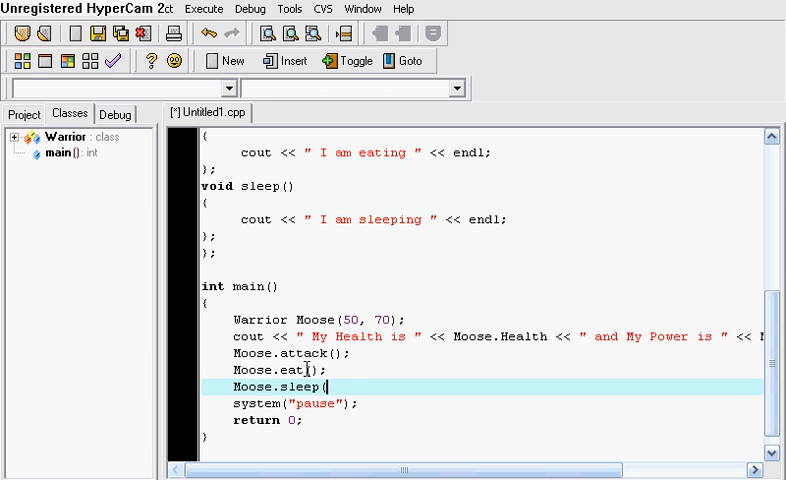
text();)
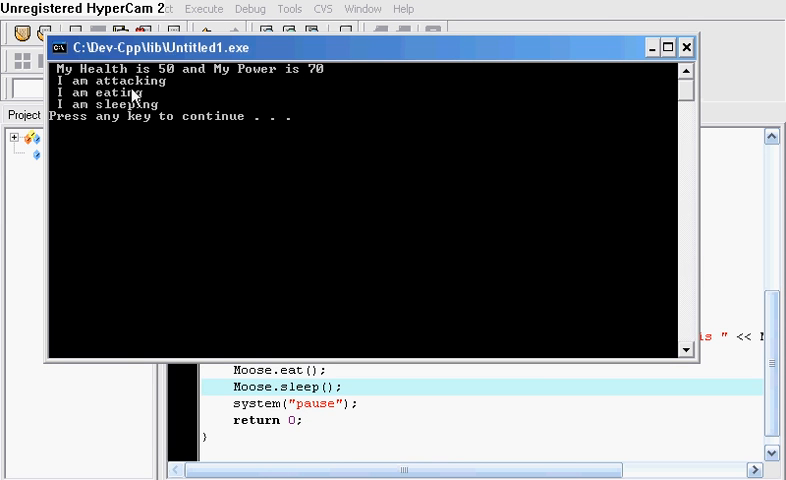
mouse_move(722, 90)
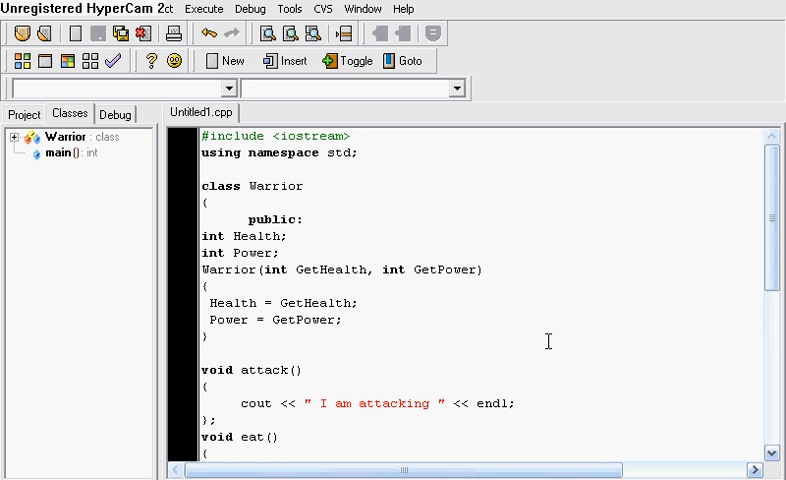
scroll(down, 3)
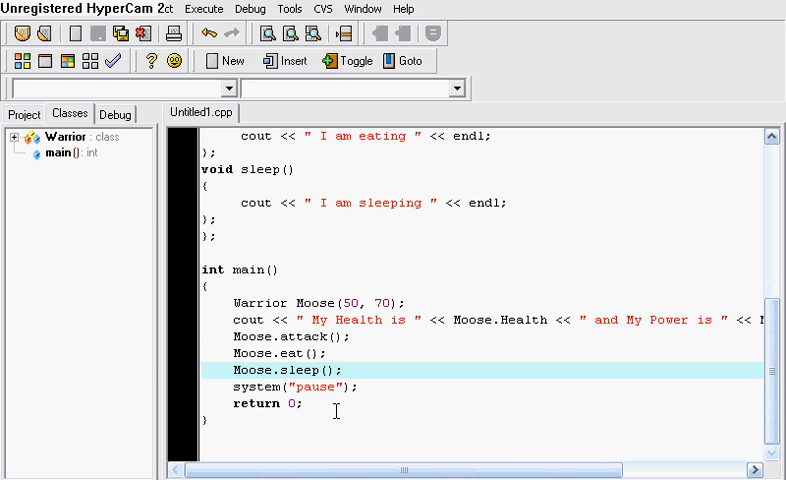